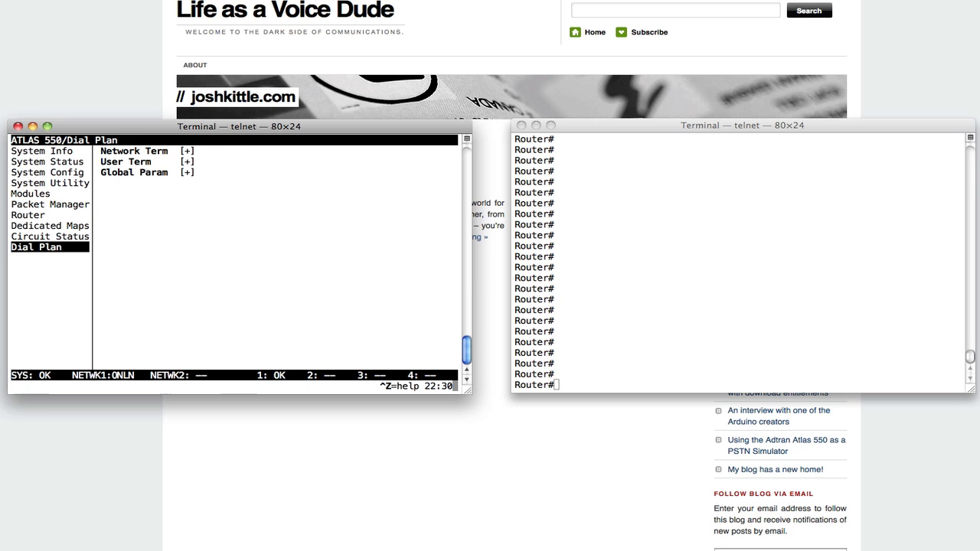
- Review the Atlas system status, info, configuration and module list including the FXS-8 slot
click(47, 163)
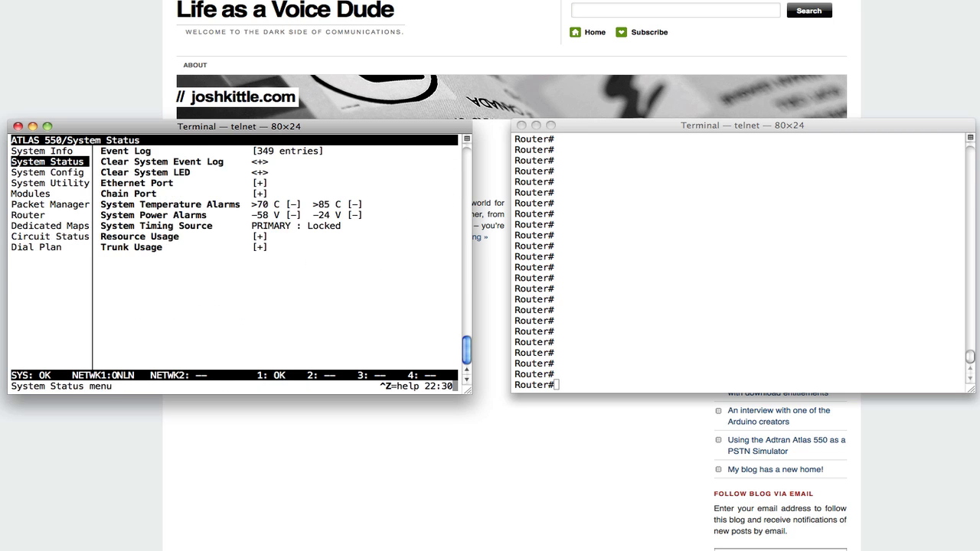
click(43, 150)
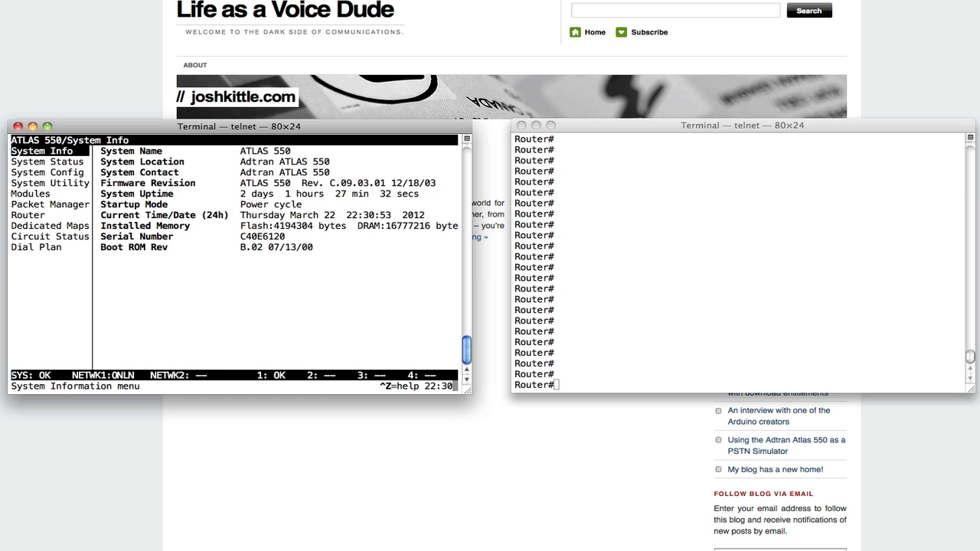
click(48, 171)
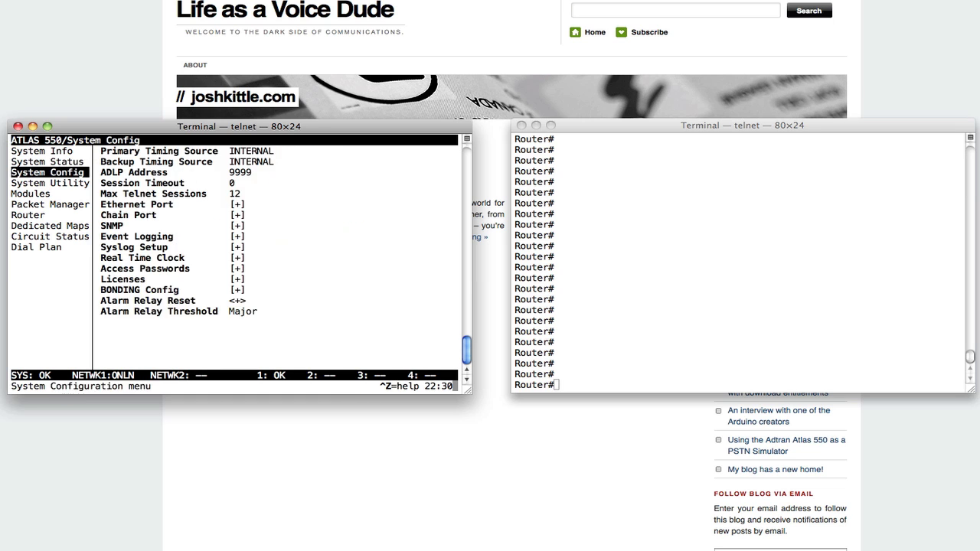
click(31, 193)
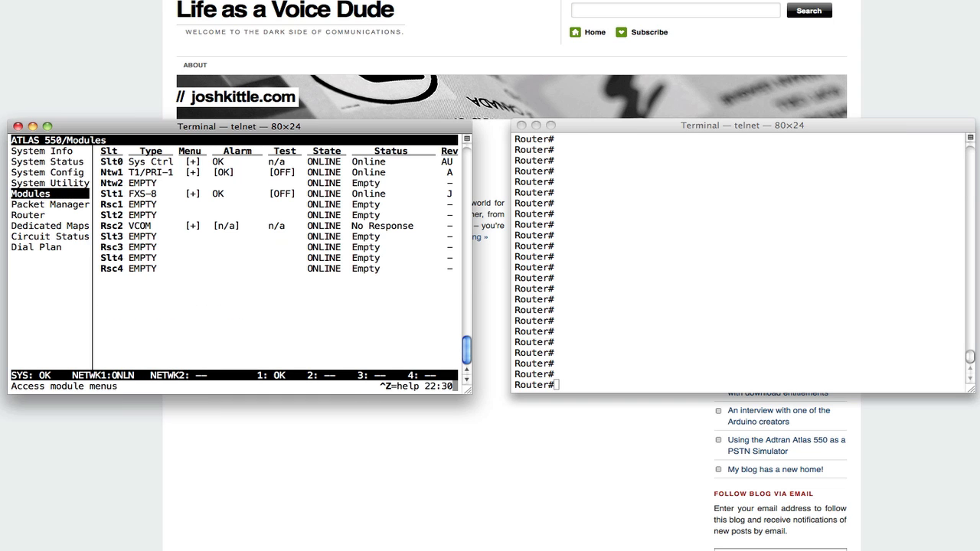
click(110, 171)
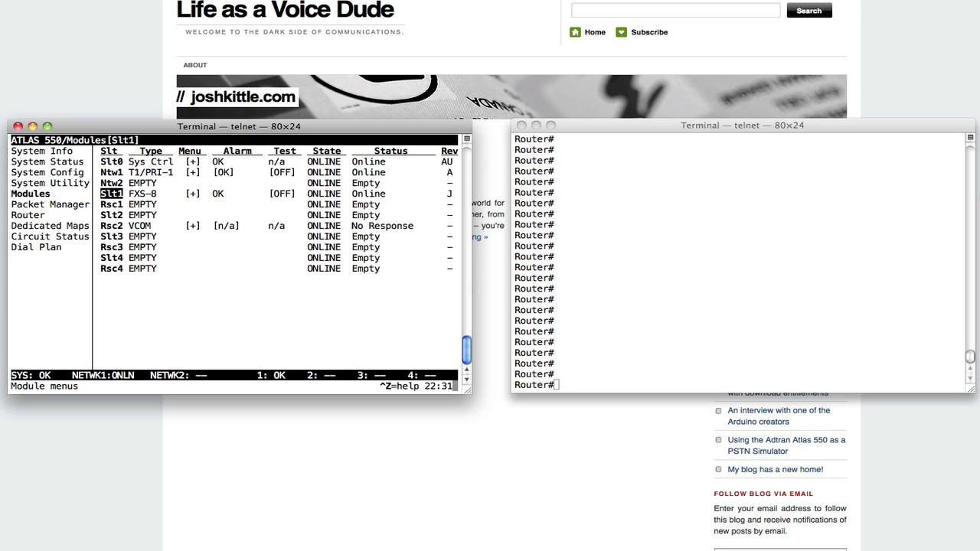
click(49, 225)
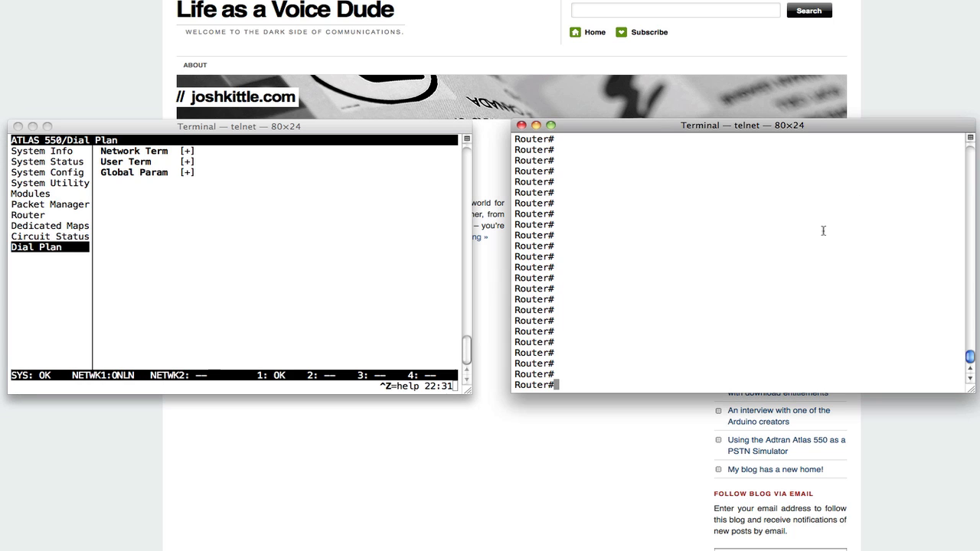
- Run 'sh isdn status' on the router showing Layer 1 ACTIVE, Layer 2 TEI_ASSIGNED, then return to the Atlas
text(sh isdn status)
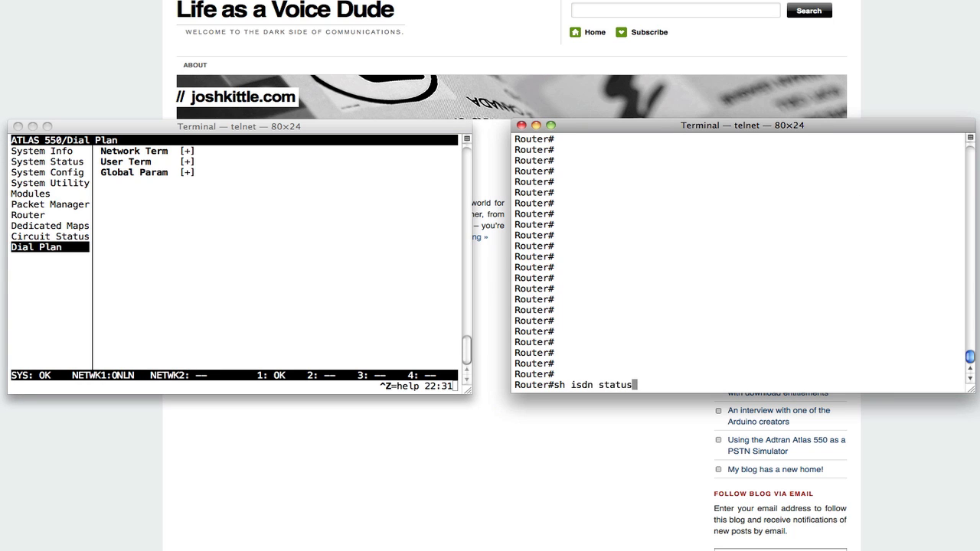
key(Return)
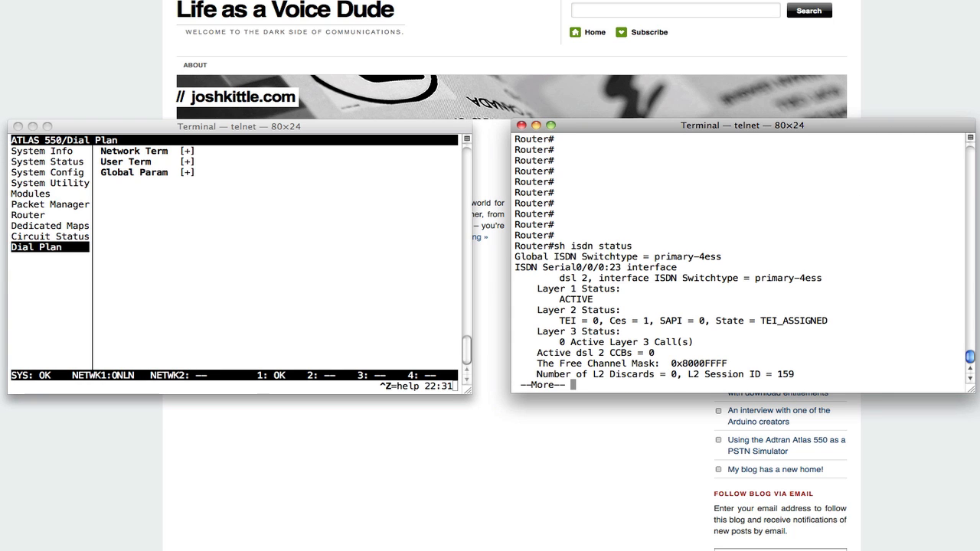
key(space)
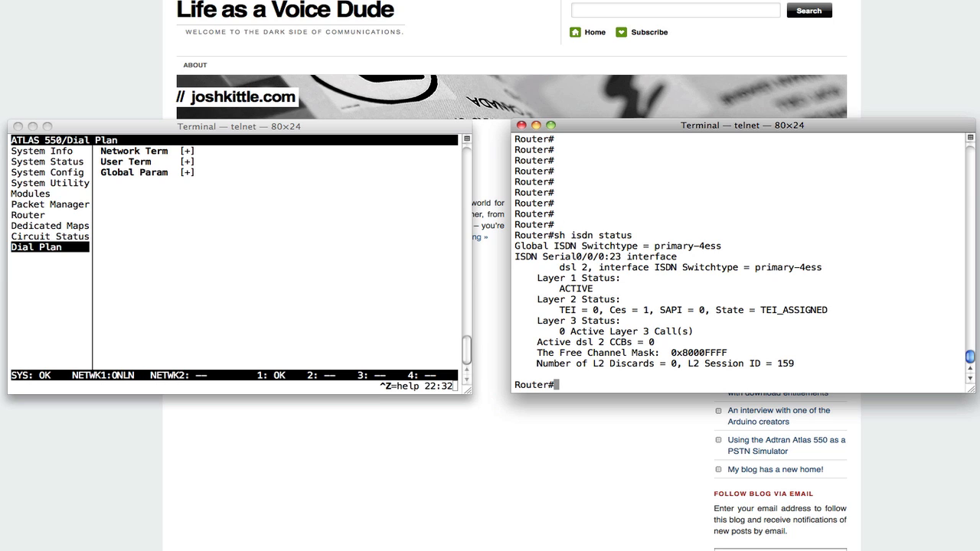
click(212, 190)
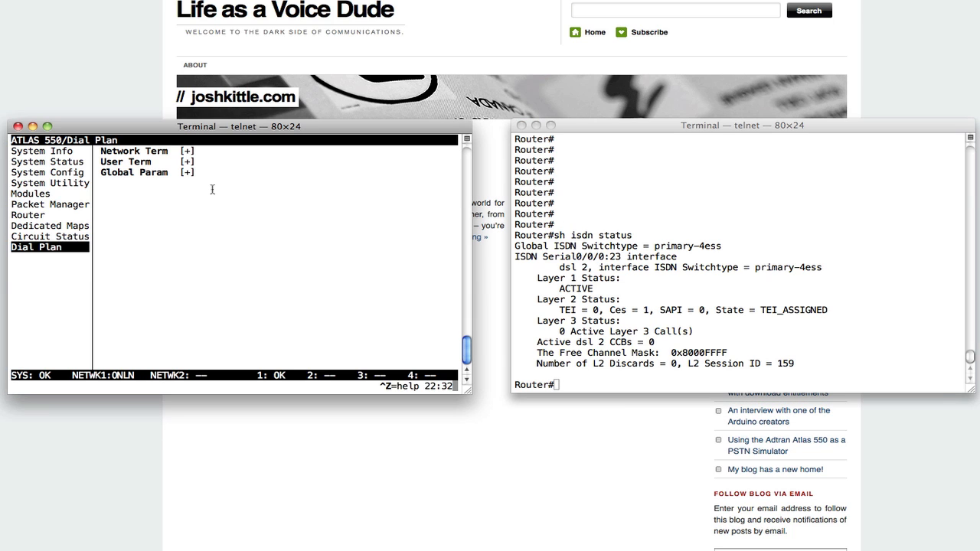
- Set Atlas user term 1 on T1/PRI port 1 to accept incoming numbers 1XXX
click(134, 151)
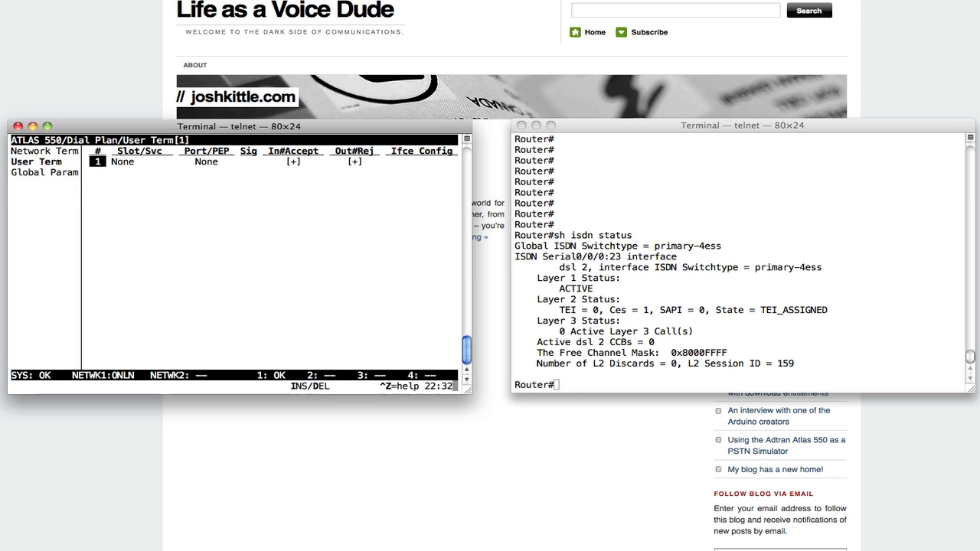
click(141, 162)
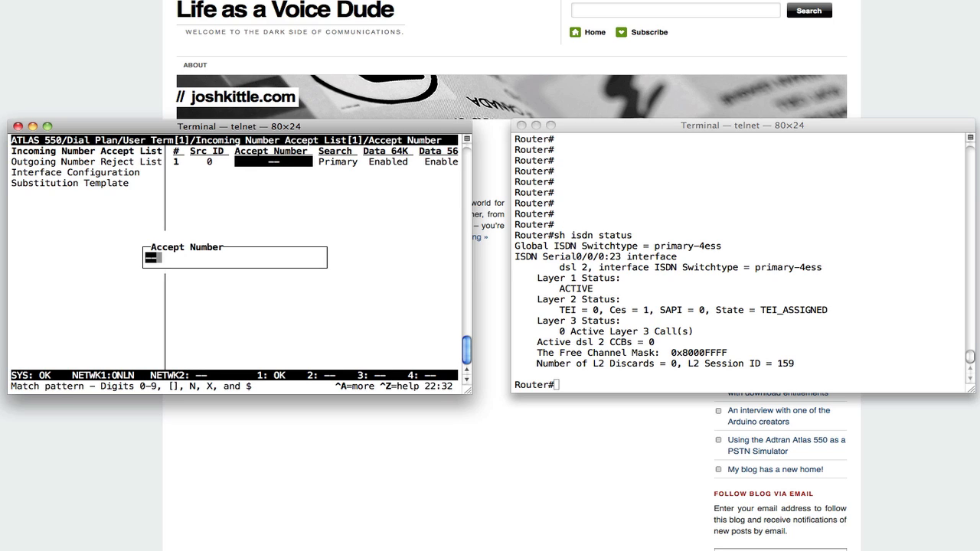
text(1XX)
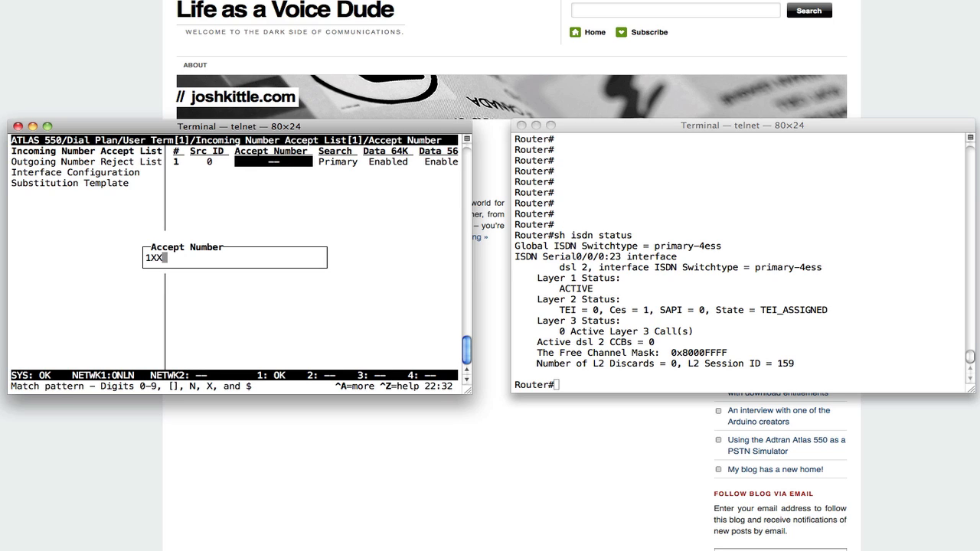
key(Return)
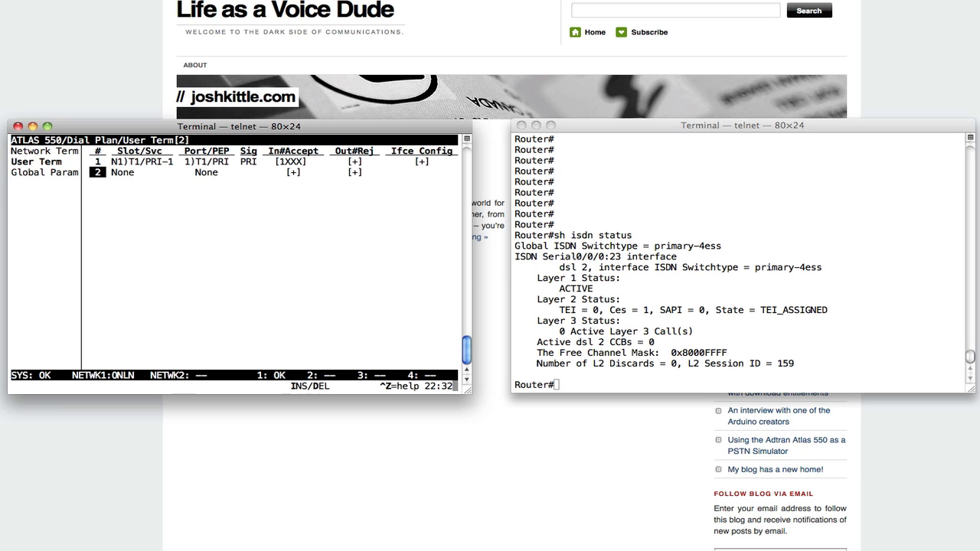
- Set user term 2 on FXS-8 port 1/1 to accept incoming number 2222
click(122, 172)
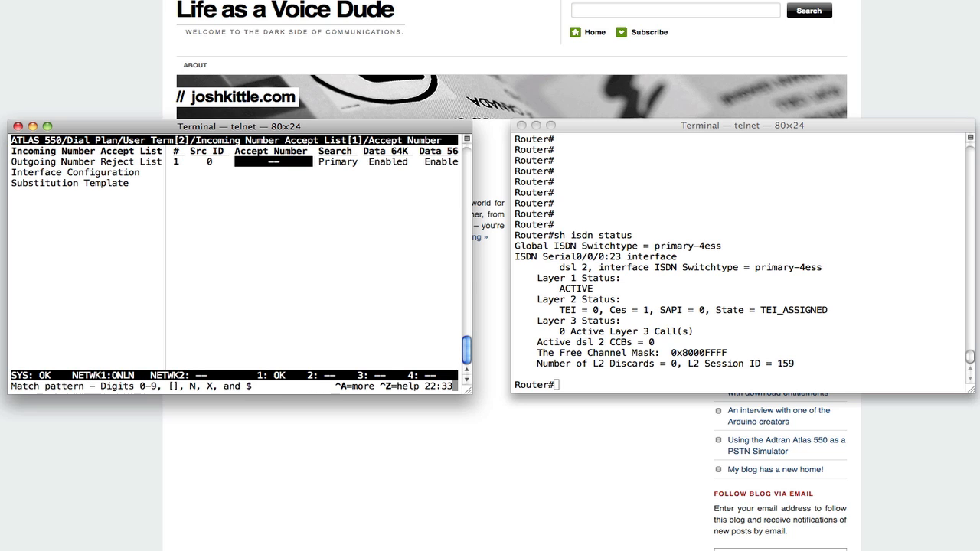
text(2222])
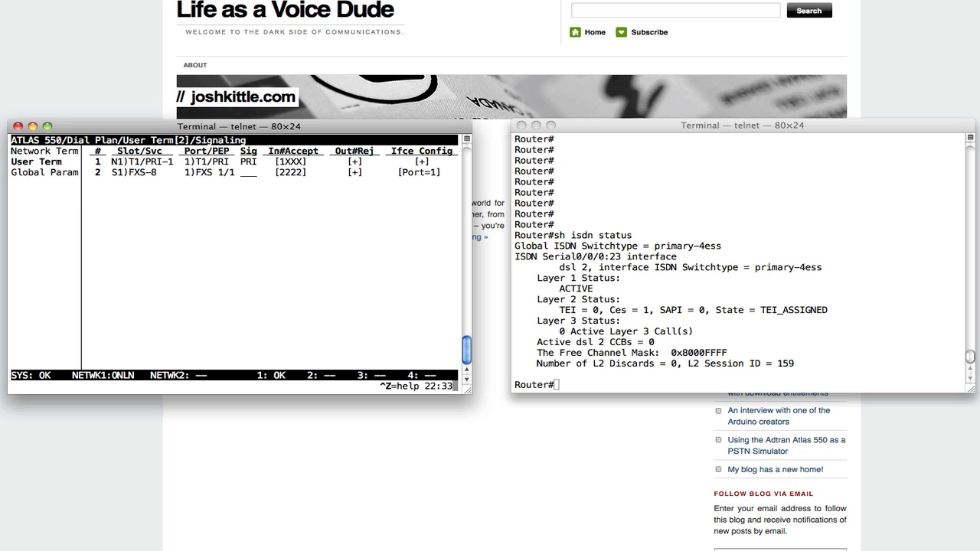
- Recheck router ISDN status showing Layer 2 MULTIPLE_FRAME_ESTABLISHED, then return to the Atlas user terms
click(674, 226)
text(sh isdn status)
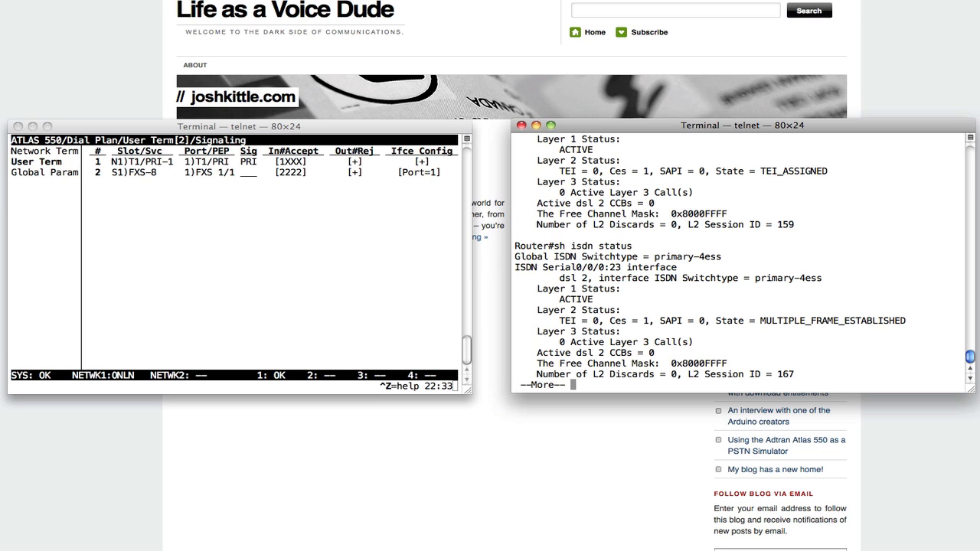
click(334, 224)
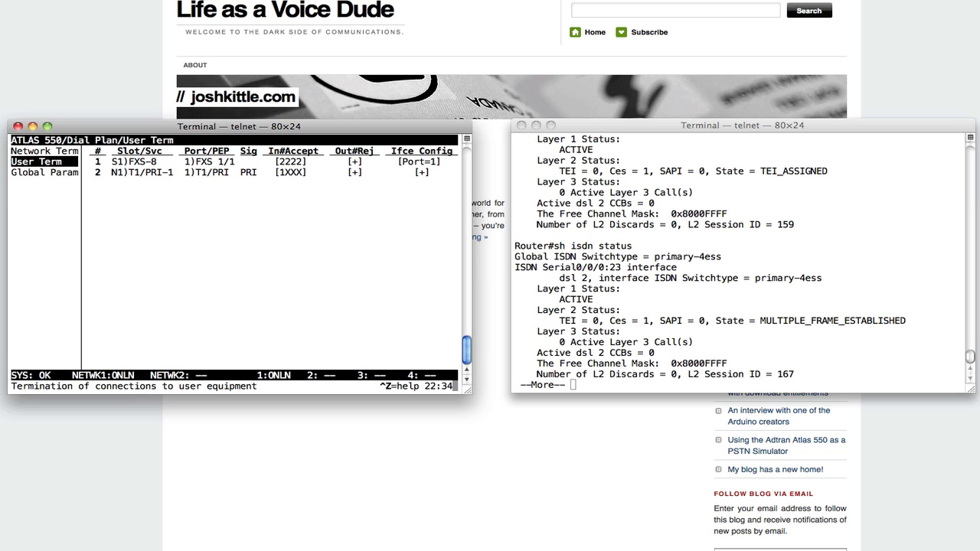
mouse_move(949, 324)
text(term mon)
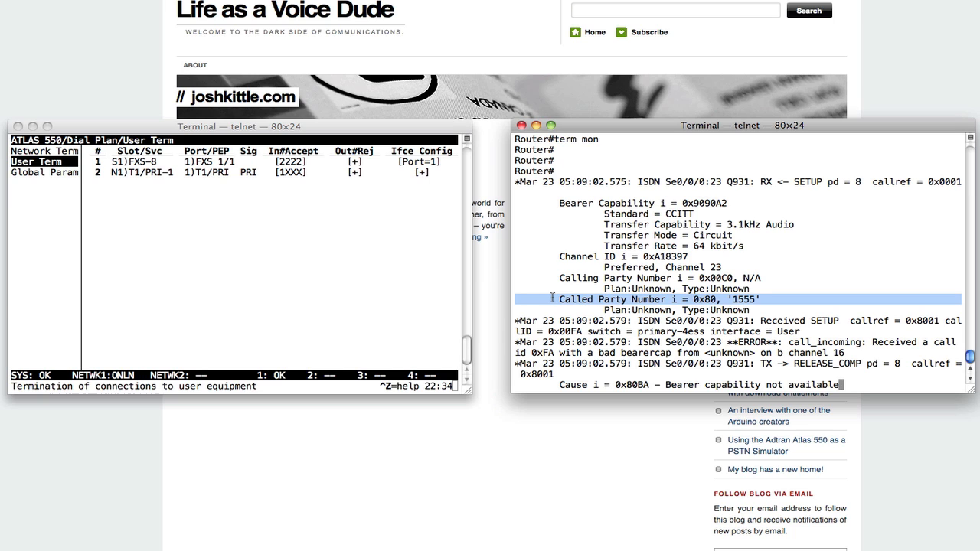
- Scroll through the Q.931 debug showing calls to 1555 and 1777 rejected for bearer capability
scroll(down, 3)
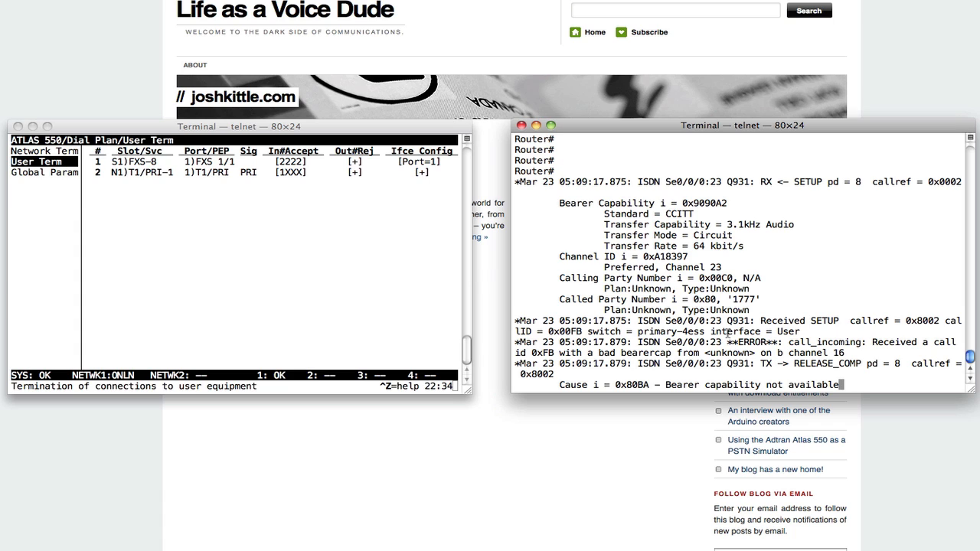
mouse_move(879, 260)
text(csim start 2222)
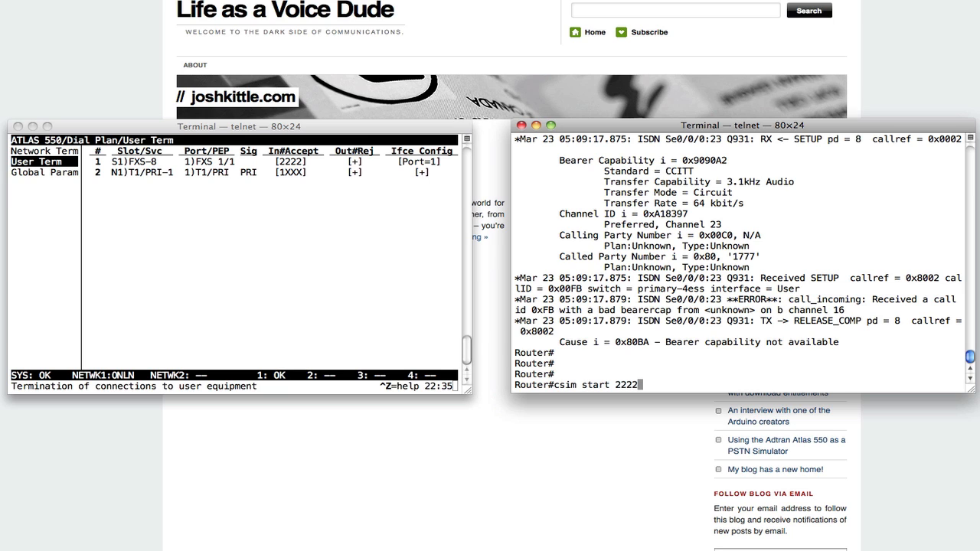
- Run 'sh run | begin dial-' to show the dial-peer config, then begin a 'csim start' command
key(BackSpace)
text(sh run |)
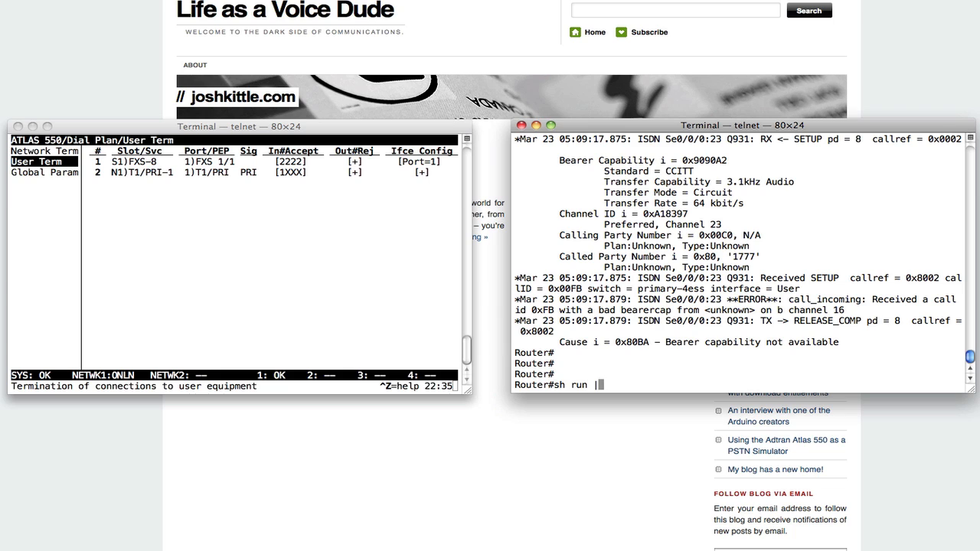
text(i)
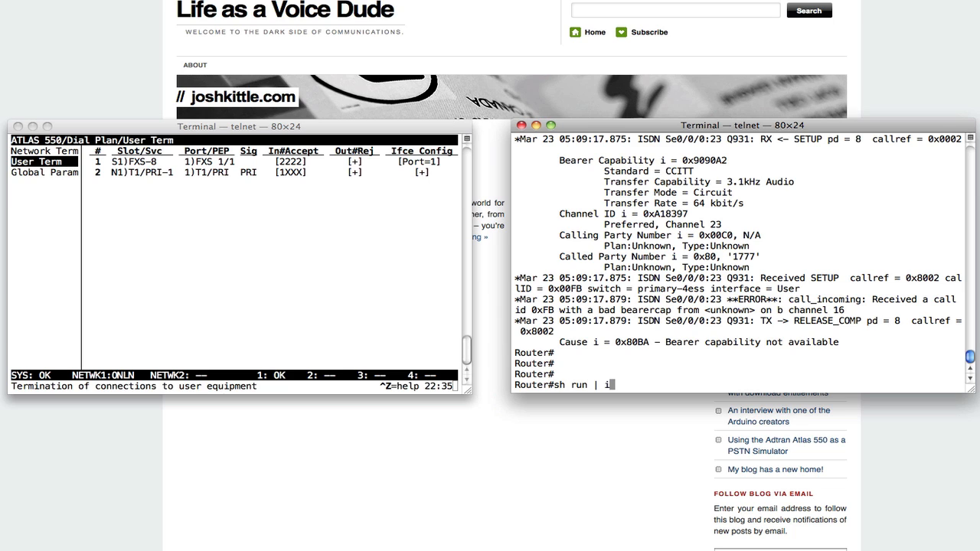
text(begin dial-)
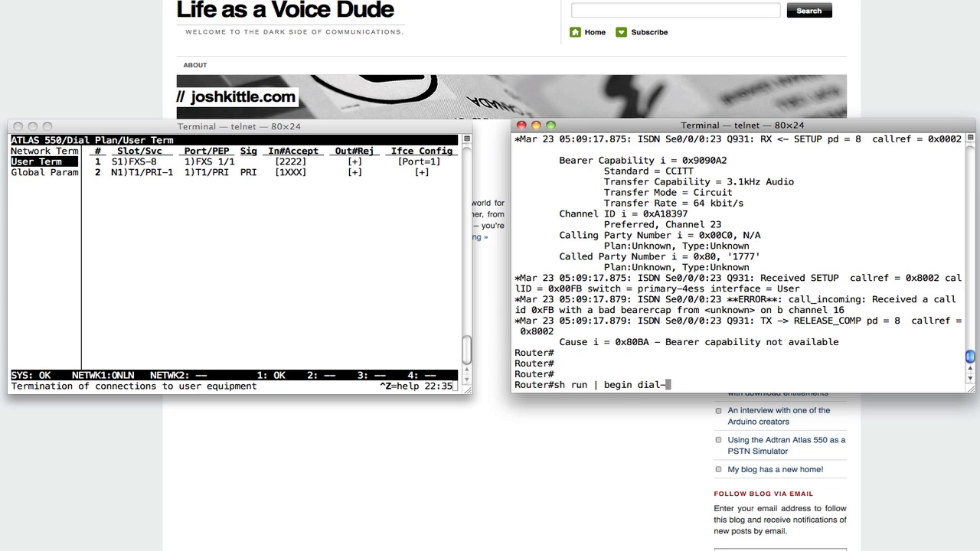
key(Return)
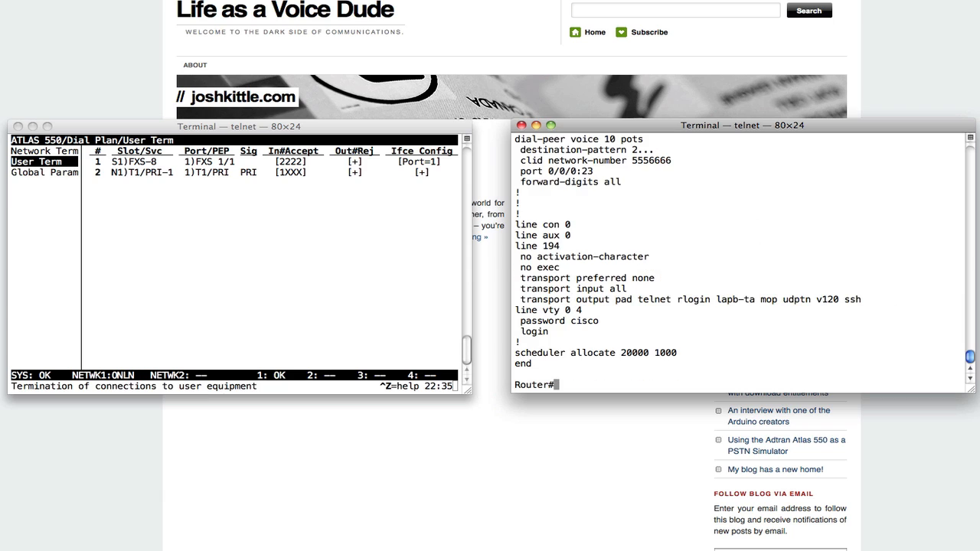
mouse_move(707, 214)
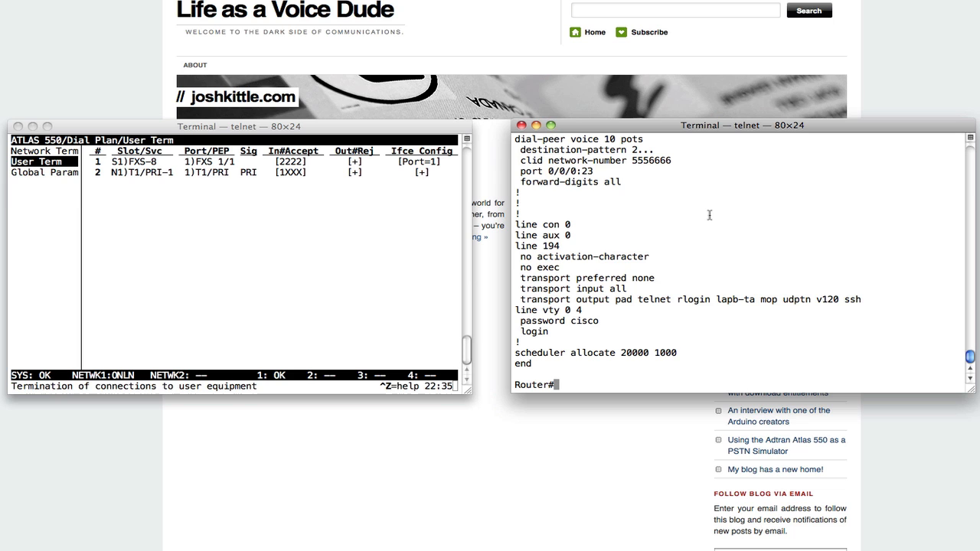
text(csim start)
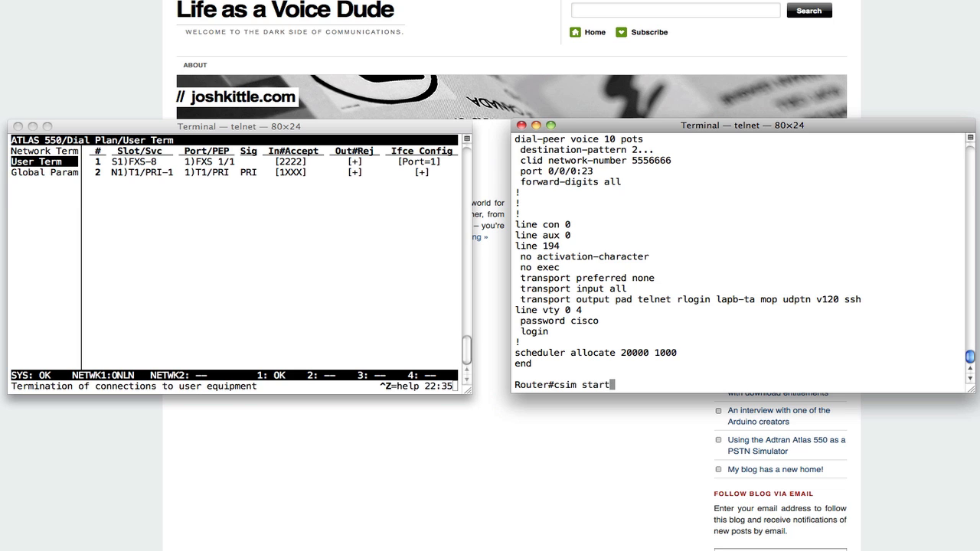